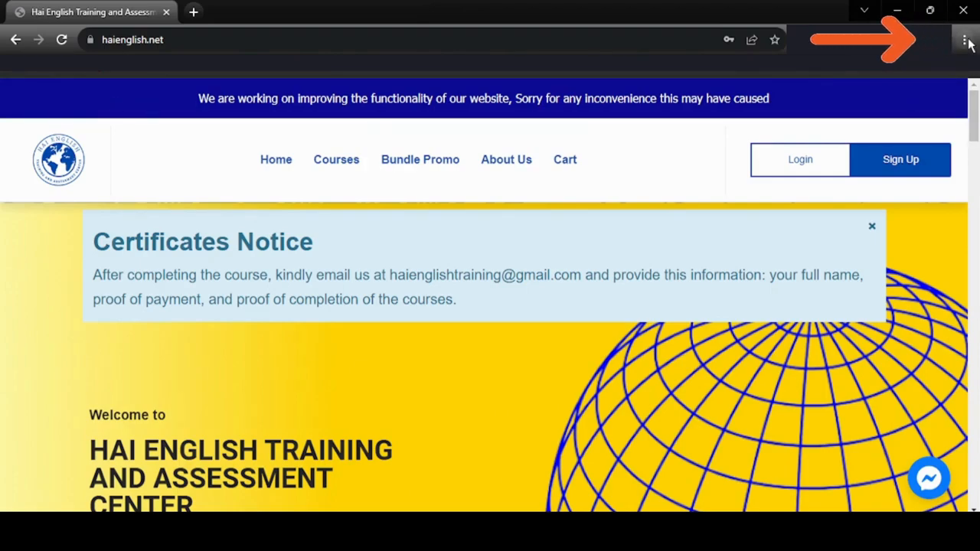
Step: Search Chrome's settings for 'cache' to reach the Clear browsing data dialog
click(965, 40)
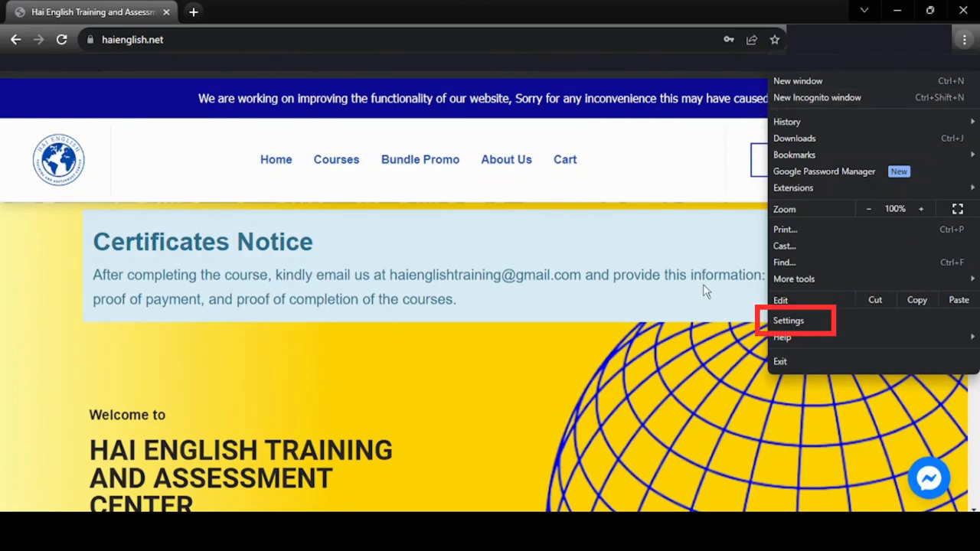
mouse_move(808, 325)
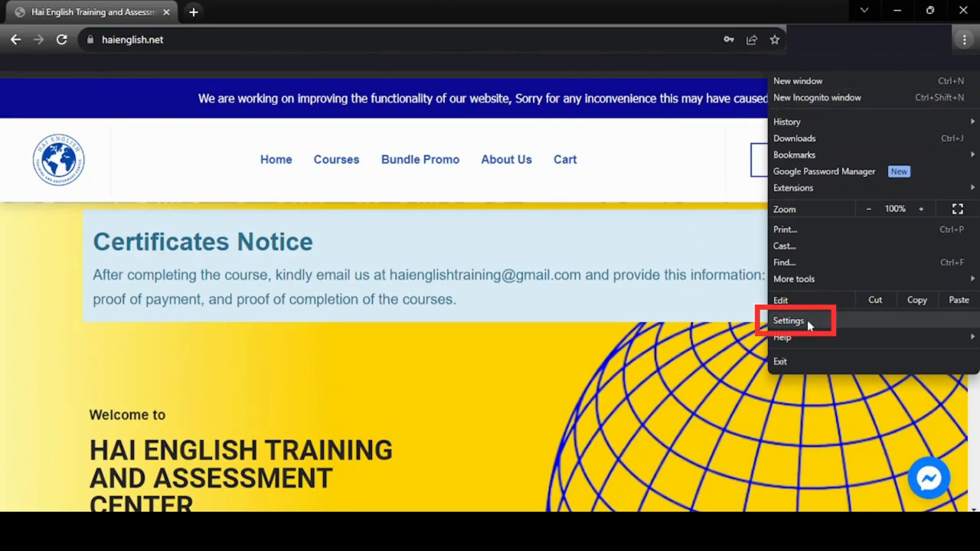
click(788, 320)
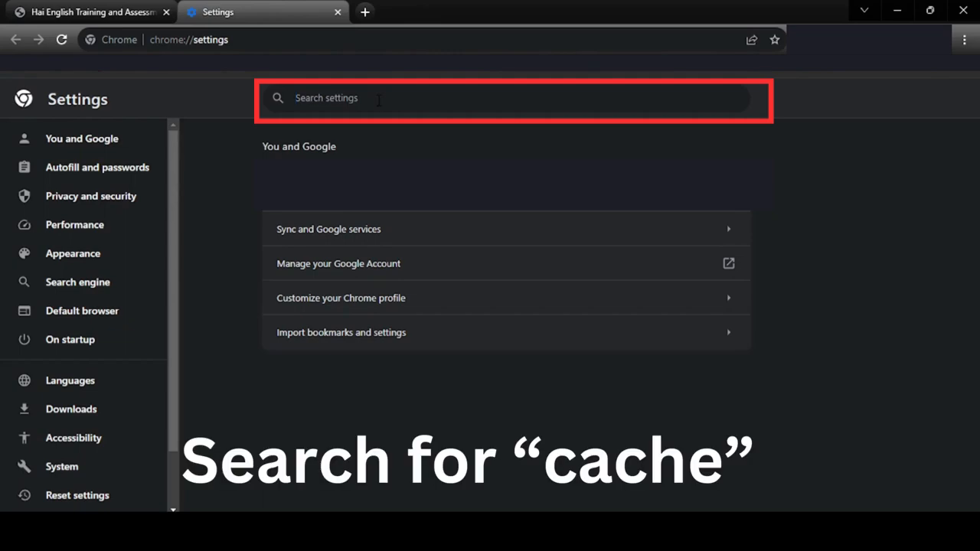
text(cache)
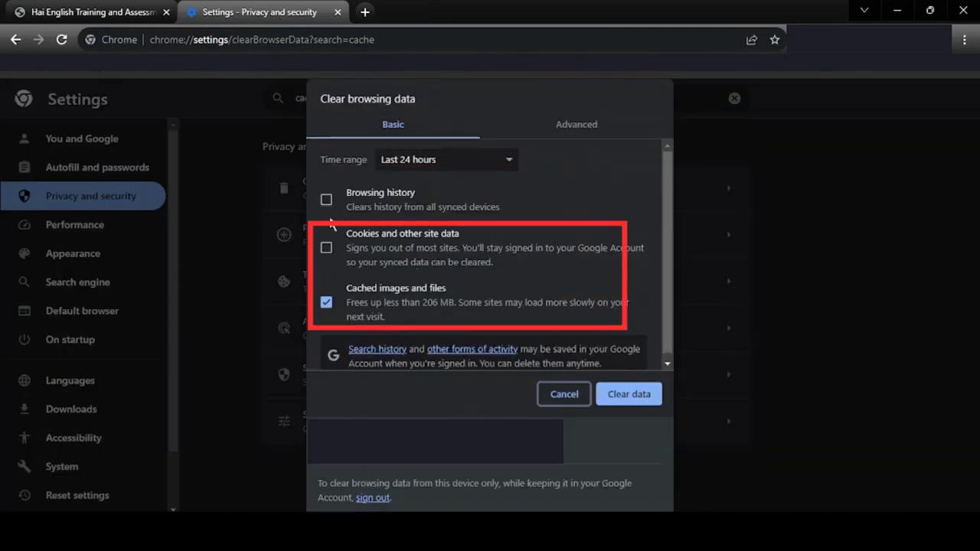
Step: Include cookies and other site data alongside cached images and files, then clear the data
click(326, 248)
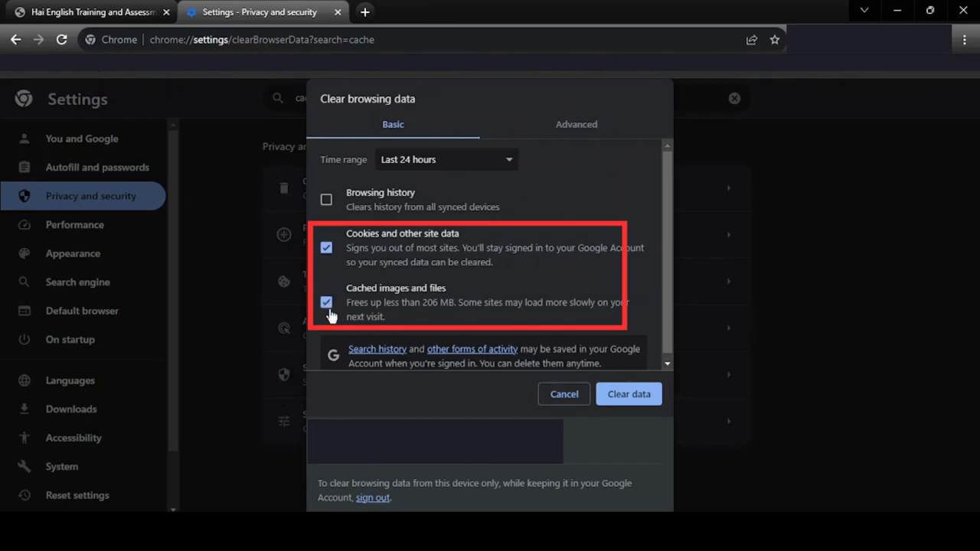
click(628, 393)
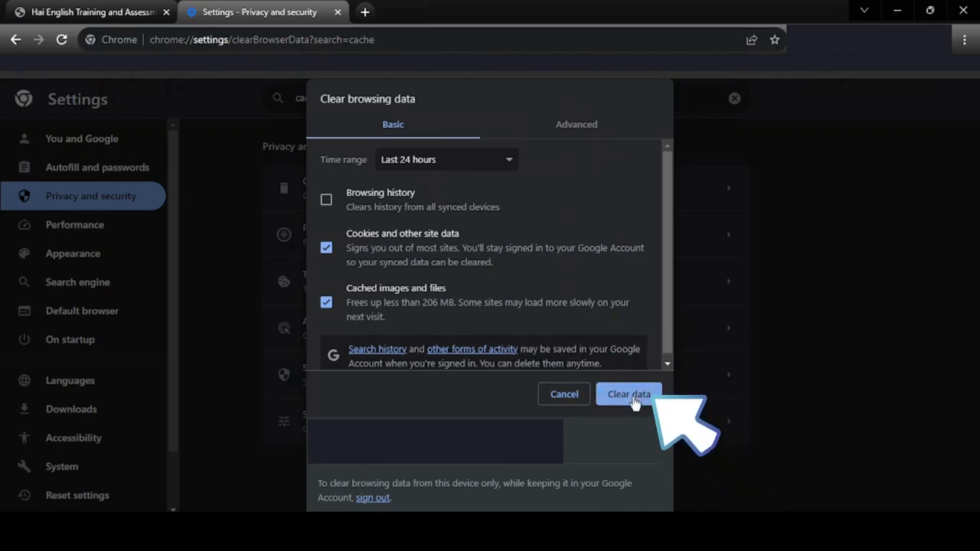
click(628, 393)
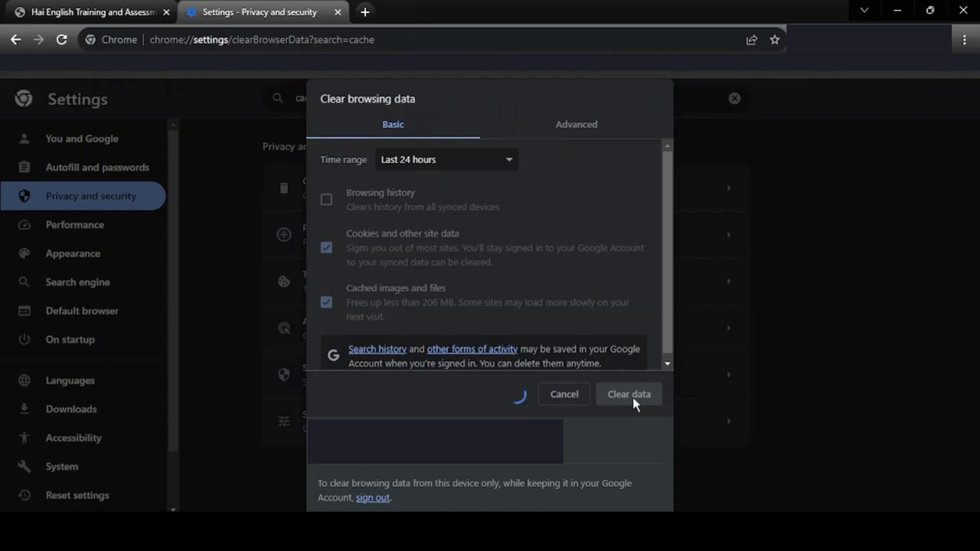
Step: Return to the Hai English tab and reload haienglish.net twice
click(627, 393)
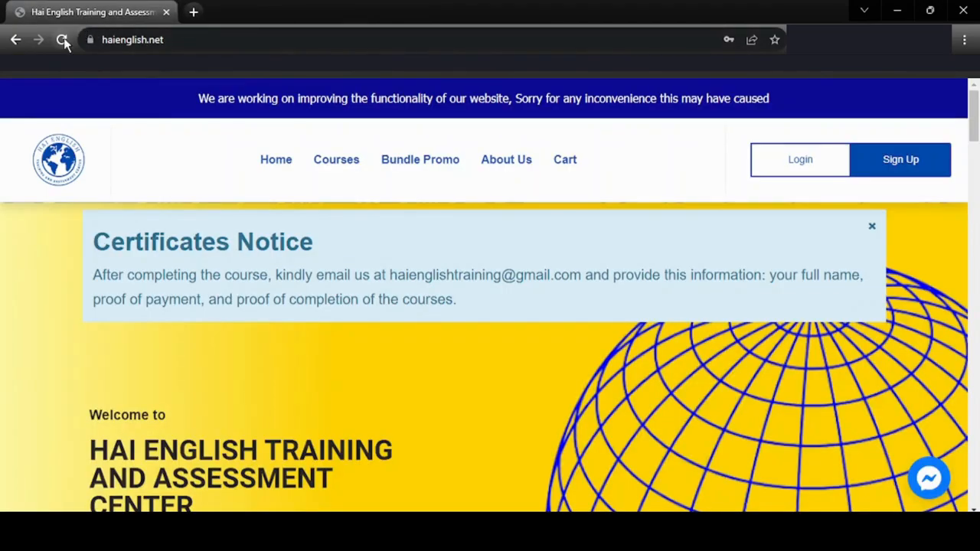
click(61, 40)
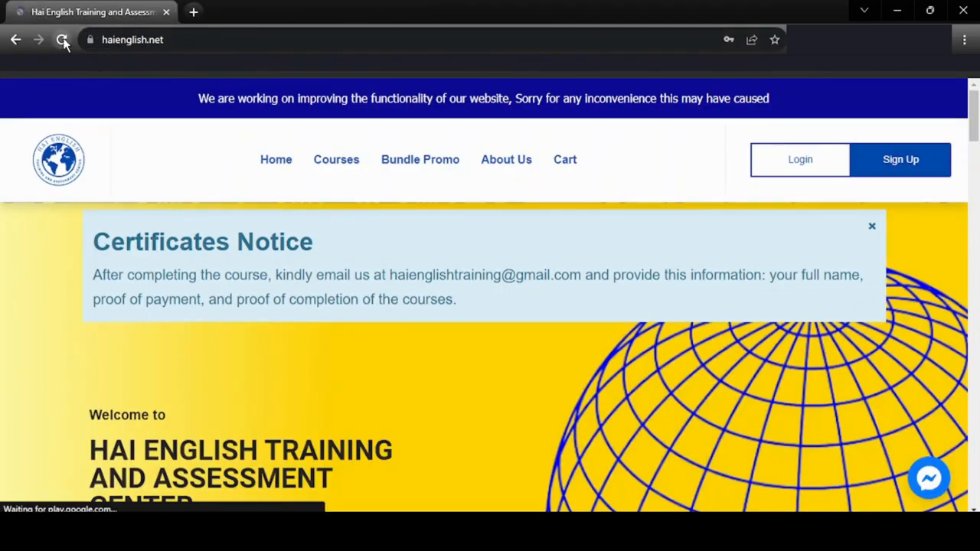
click(61, 40)
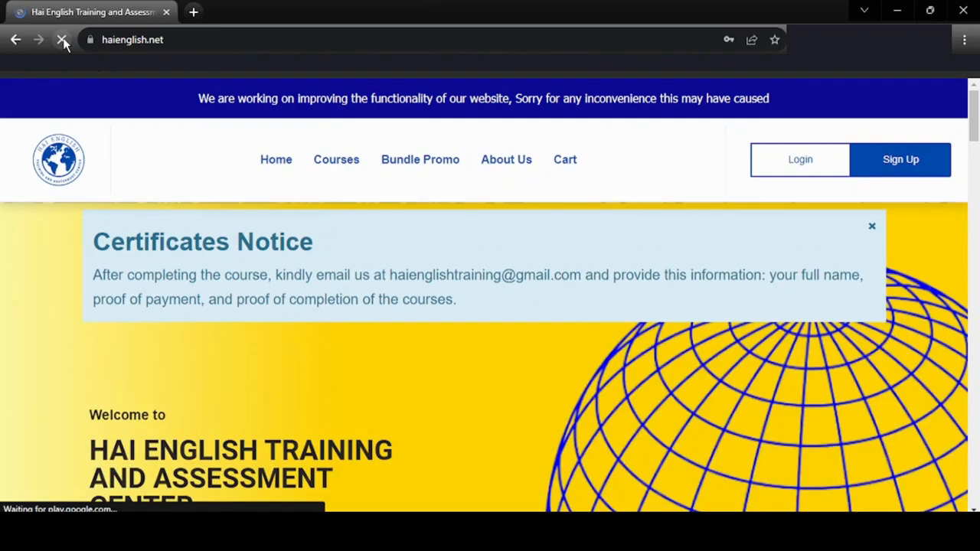